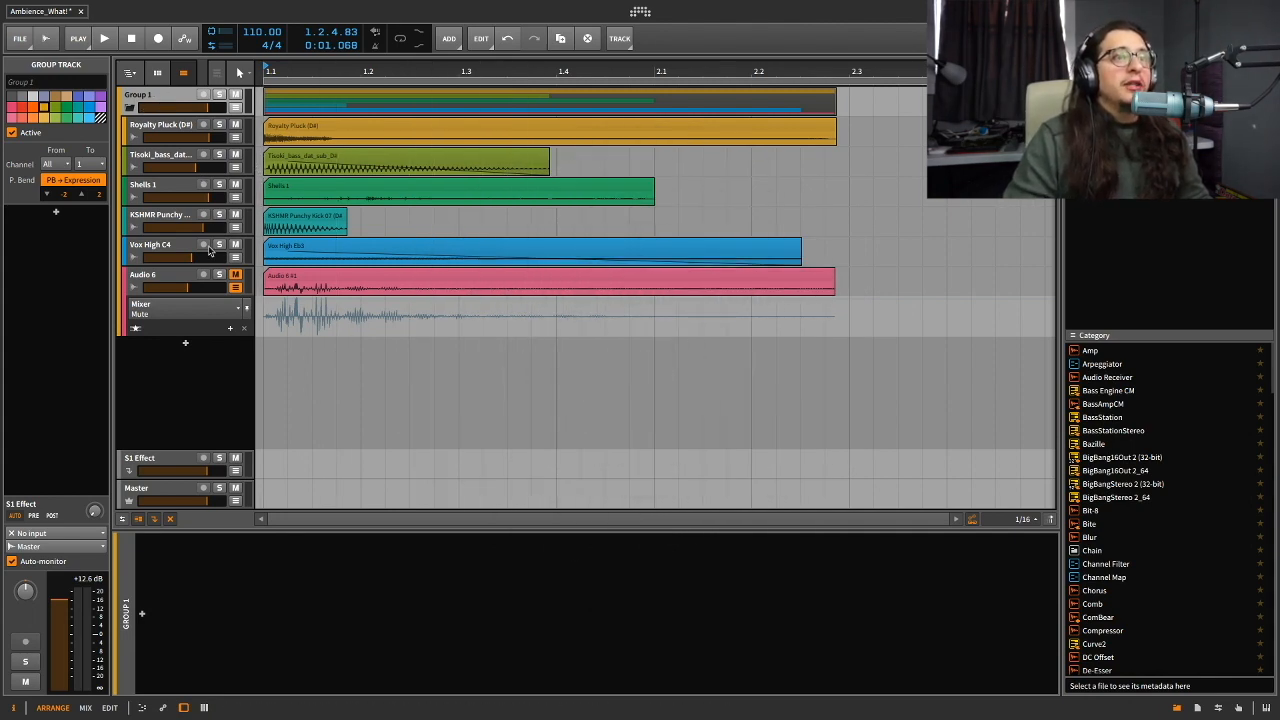
# Inspect the Royalty Pluck and bass device chains, then view the pink Audio 6 clip's waveform
pyautogui.click(164, 124)
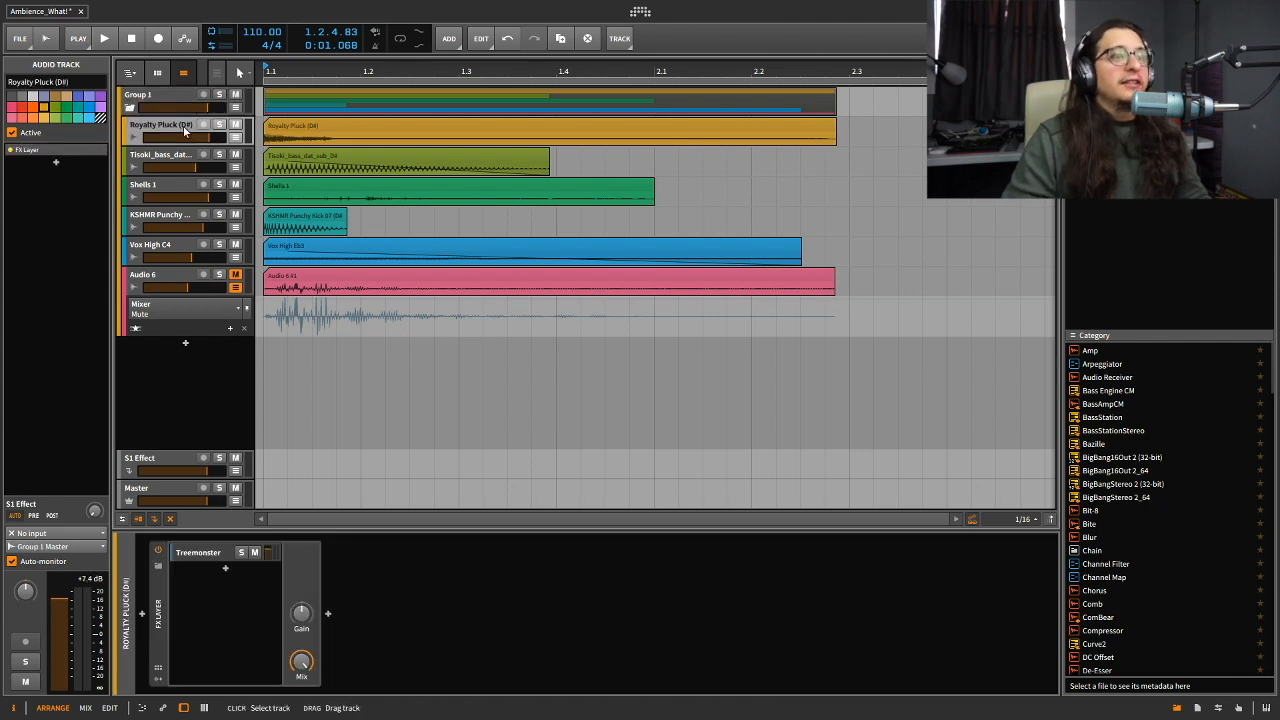
pyautogui.click(176, 160)
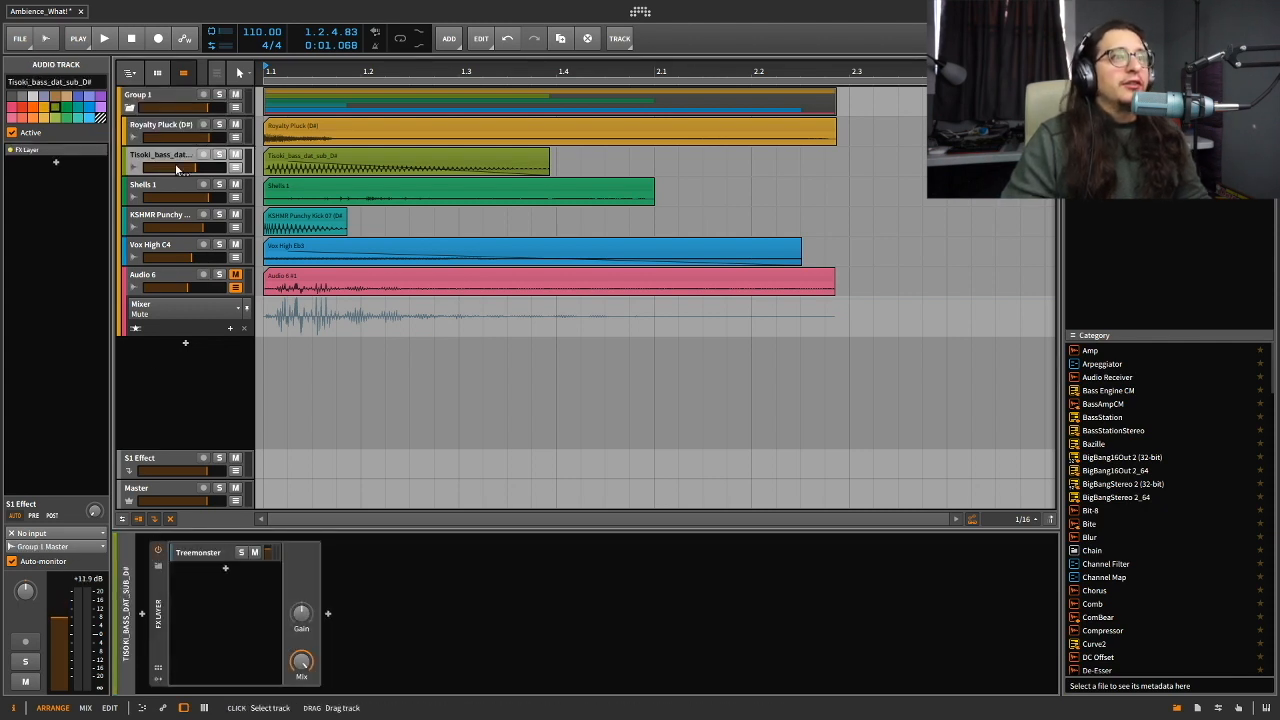
pyautogui.click(160, 184)
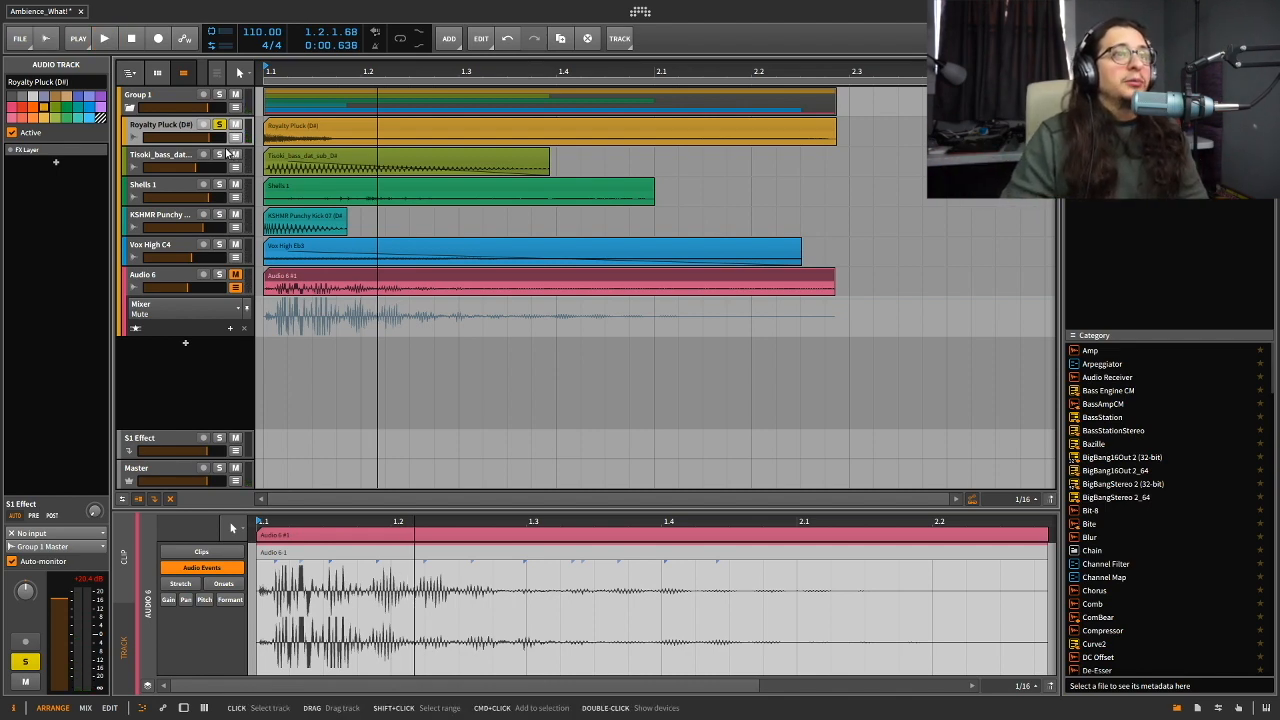
# Play the arrangement and solo tracks one at a time to audition each
pyautogui.click(100, 36)
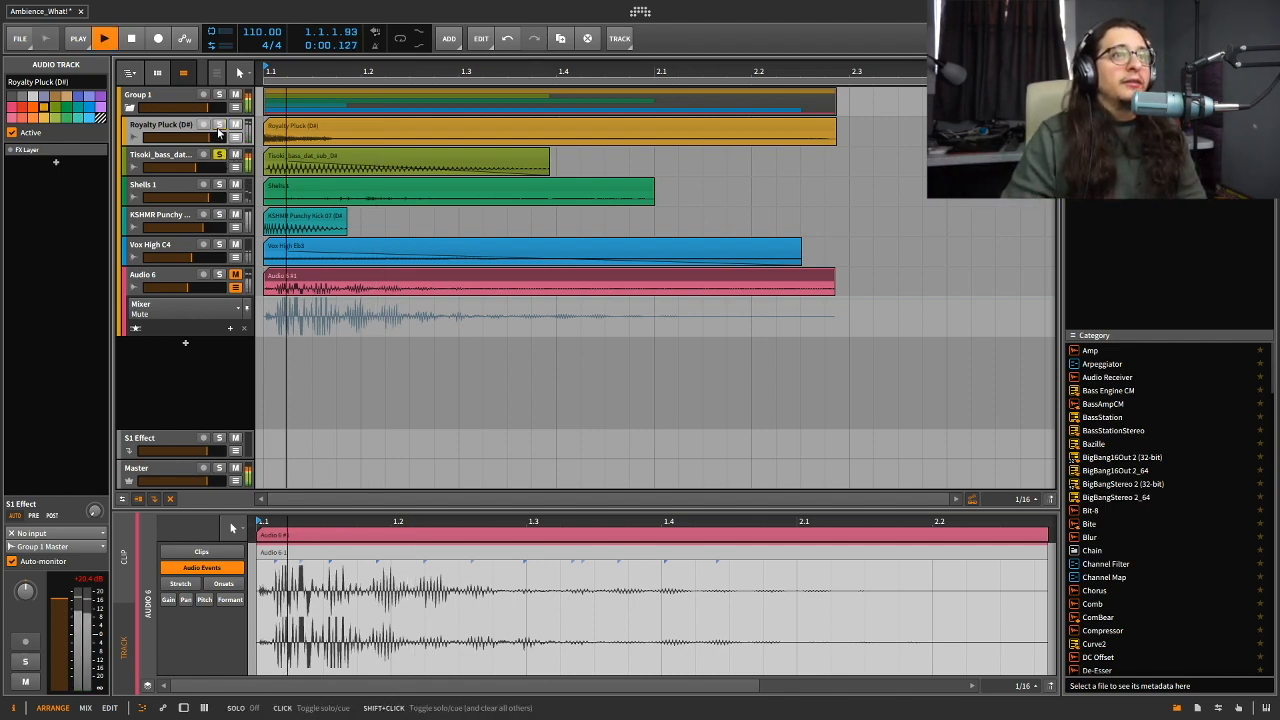
pyautogui.click(132, 38)
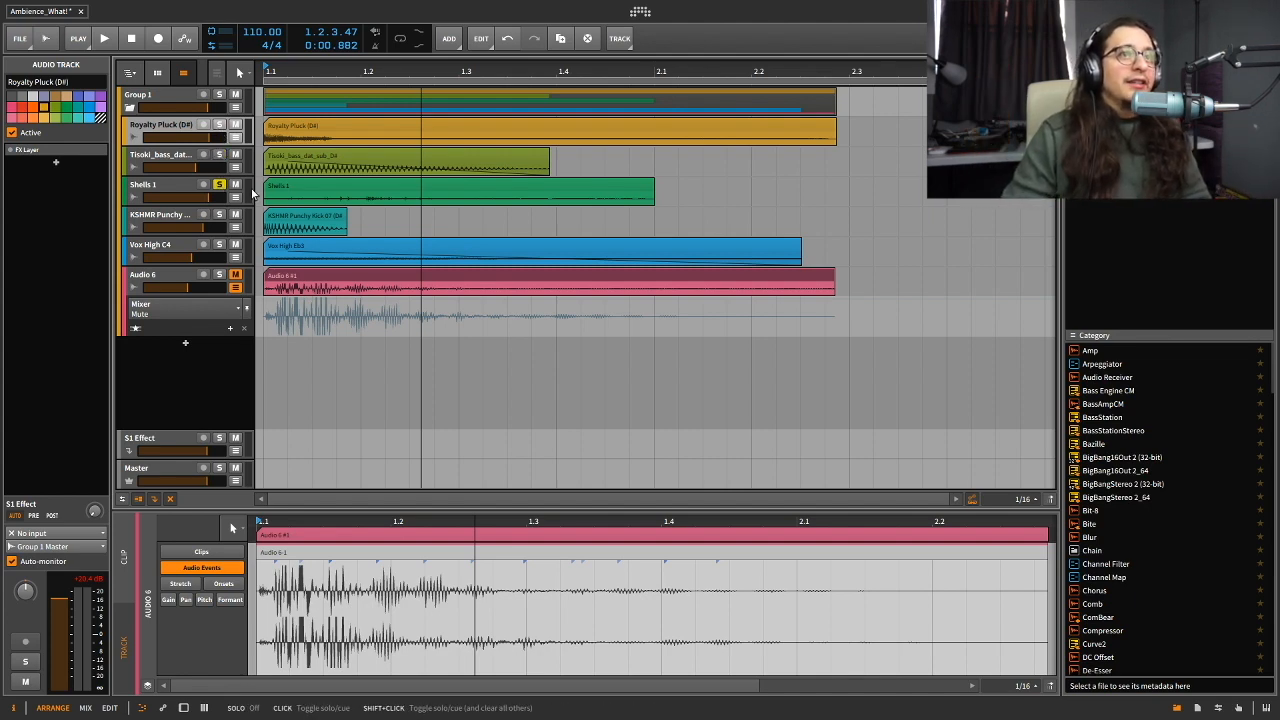
pyautogui.click(100, 36)
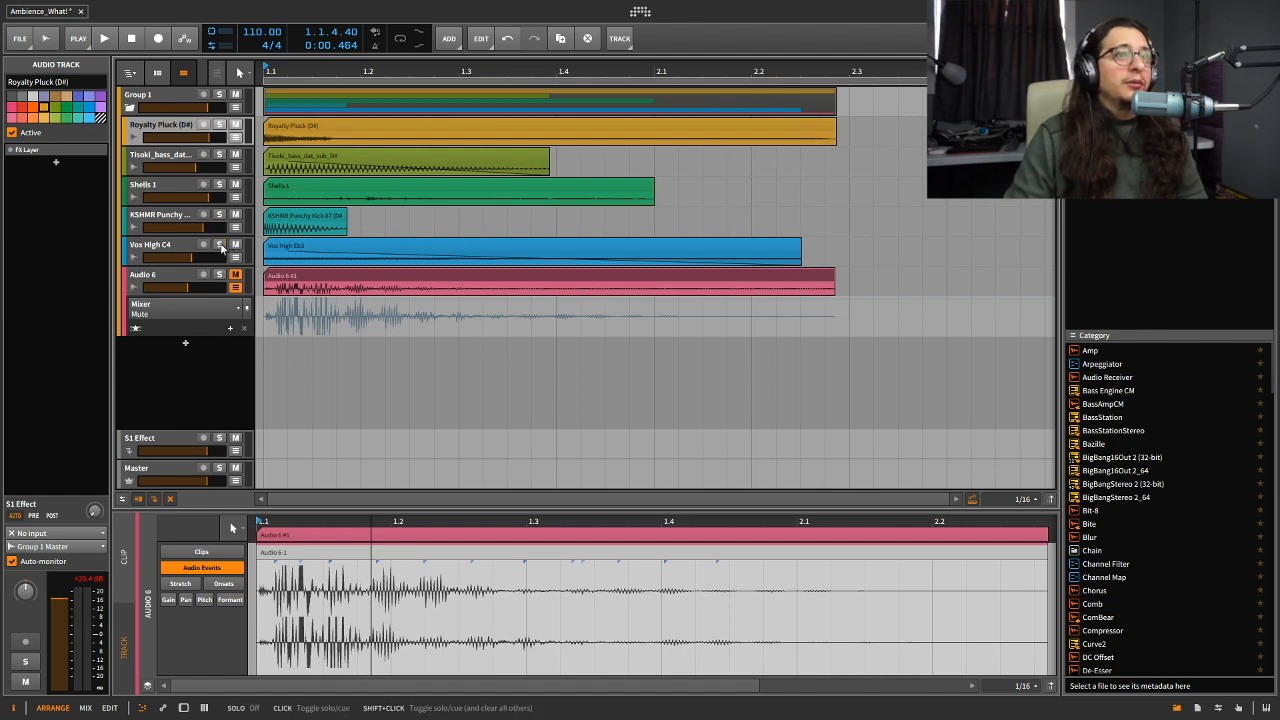
pyautogui.click(100, 38)
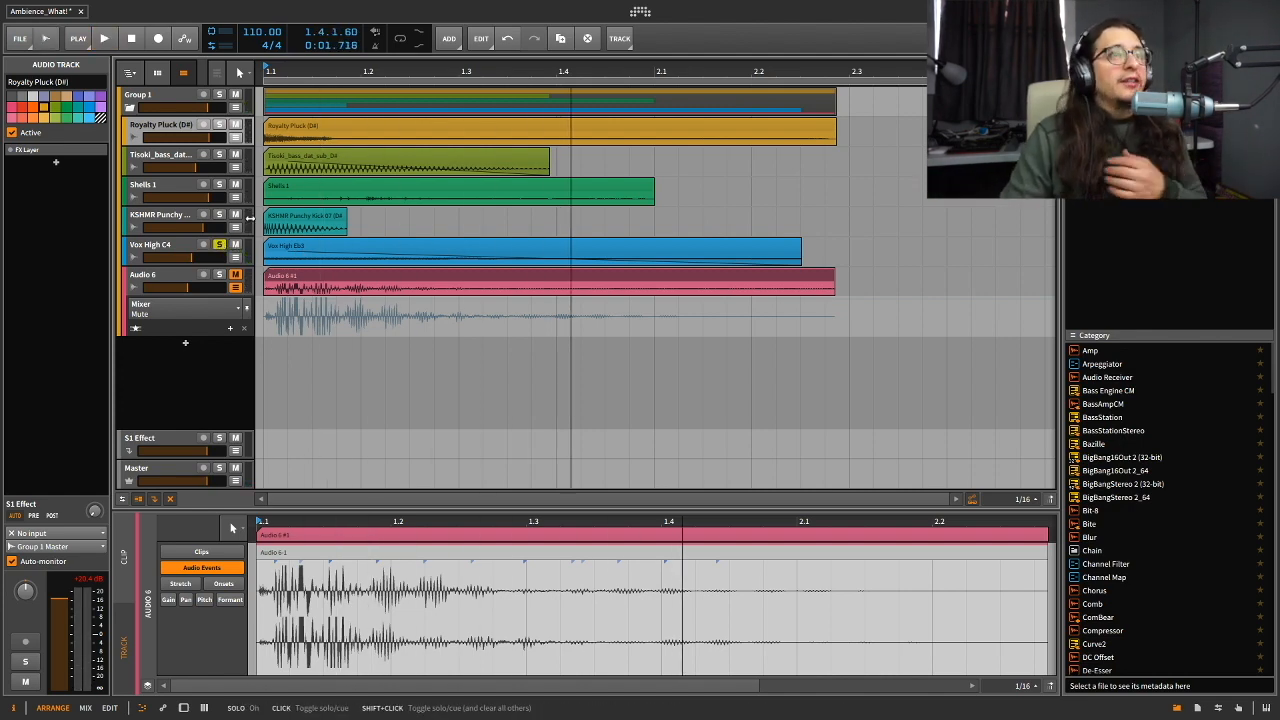
pyautogui.click(160, 124)
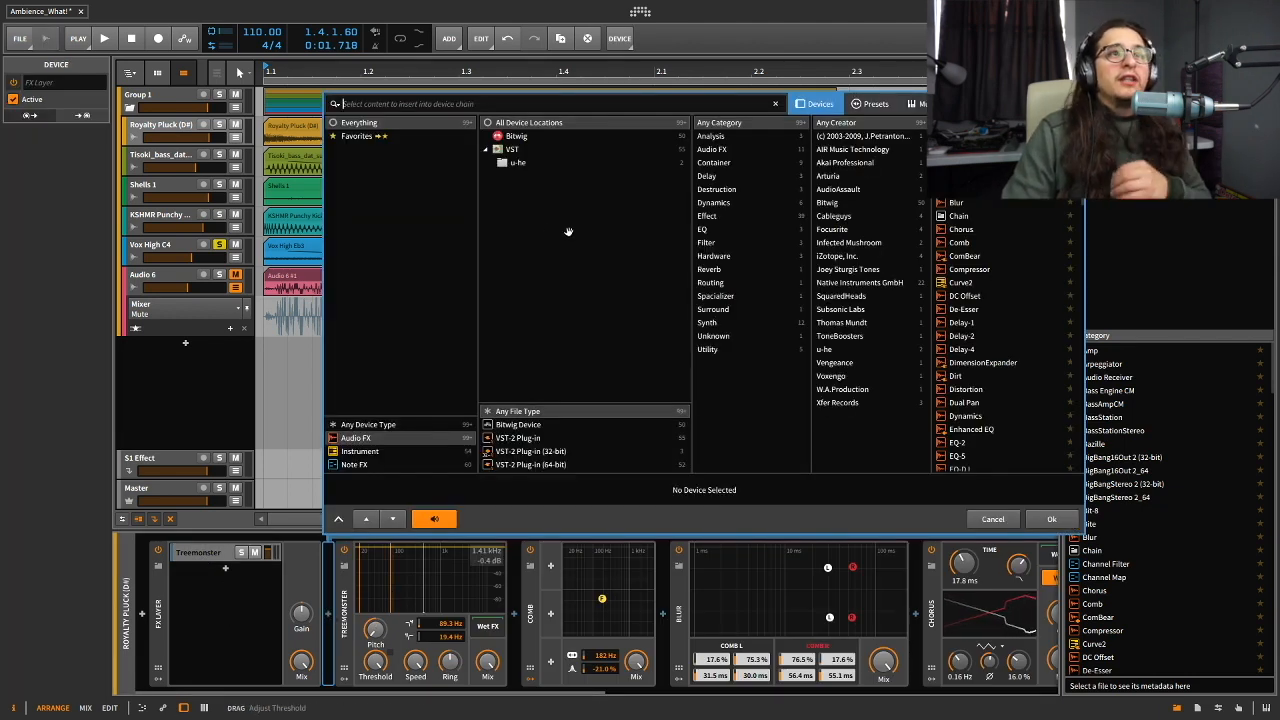
# Filter the device browser to Bitwig's built-in Audio FX, then cancel without adding one
pyautogui.click(712, 148)
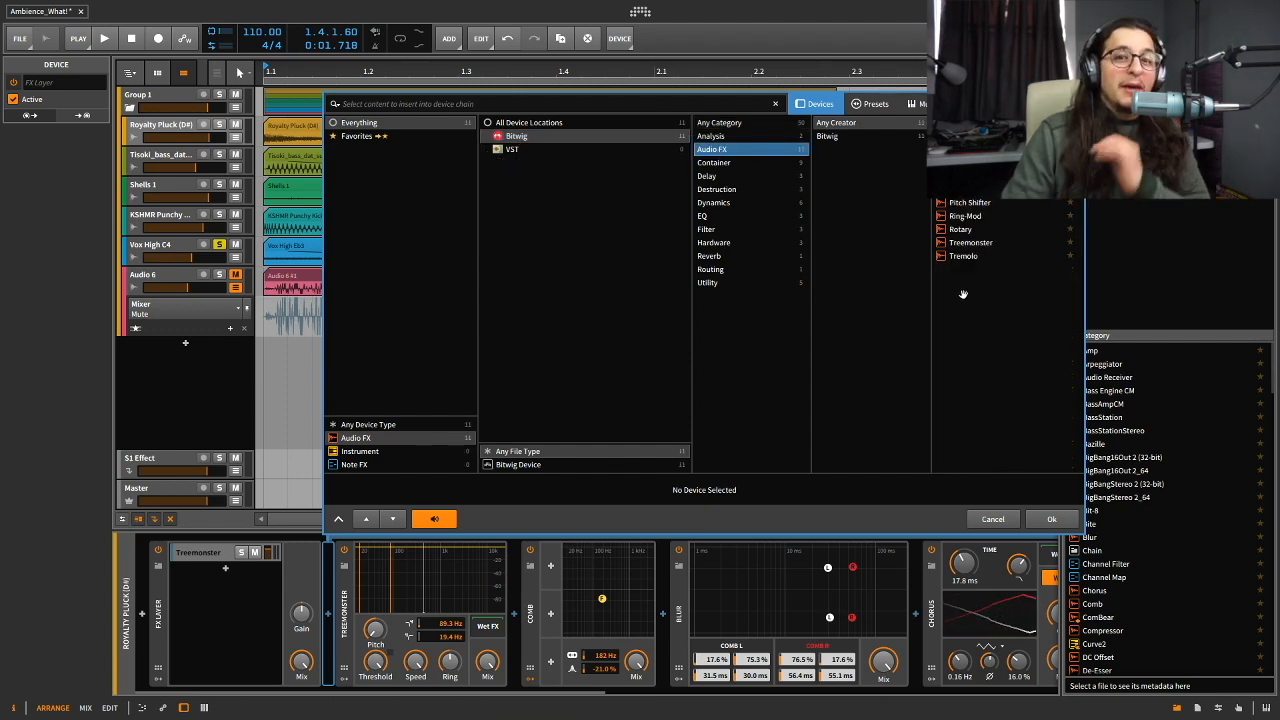
pyautogui.moveTo(956, 300)
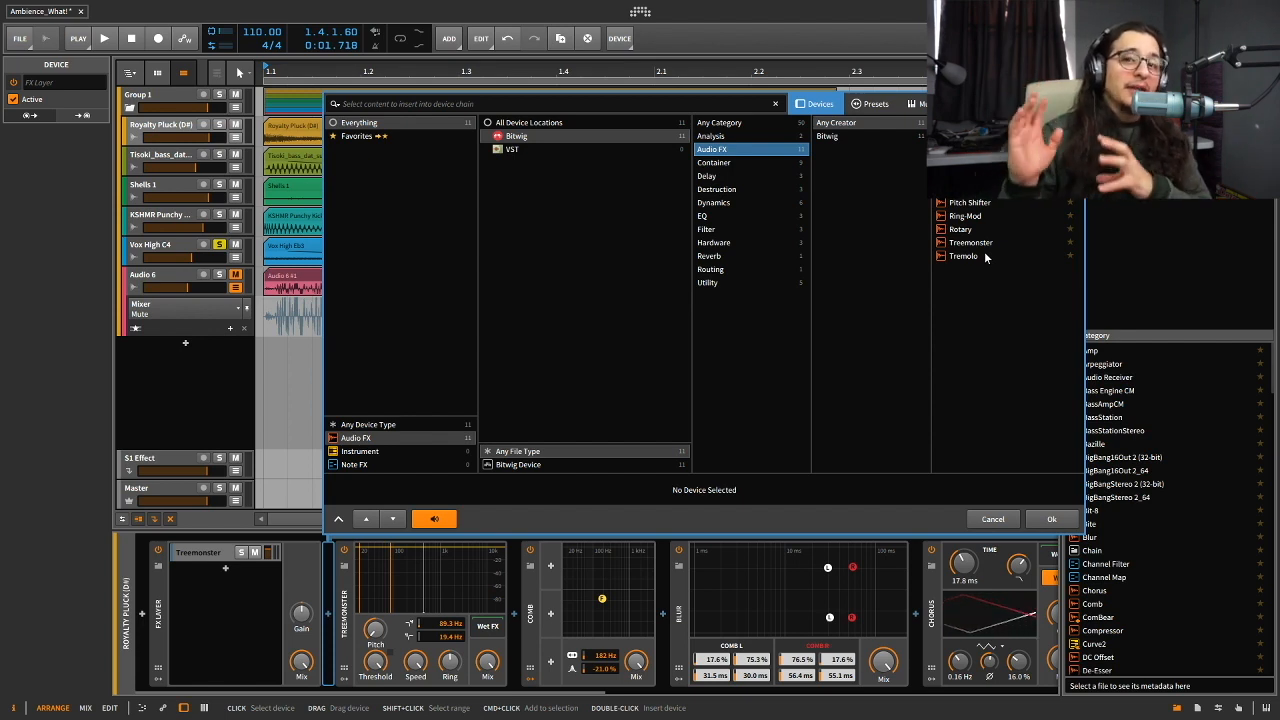
pyautogui.click(992, 518)
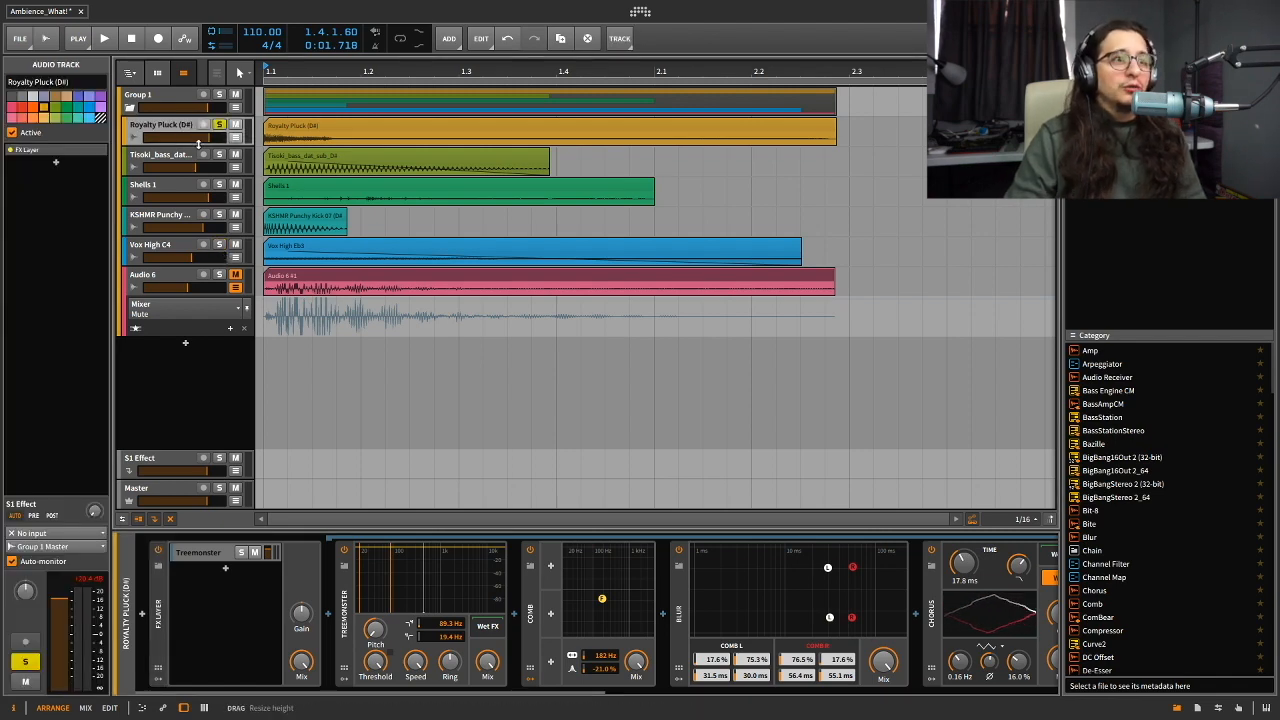
# Play back the Royalty Pluck chain and show the Shells 1 track's Treemonster device
pyautogui.click(104, 38)
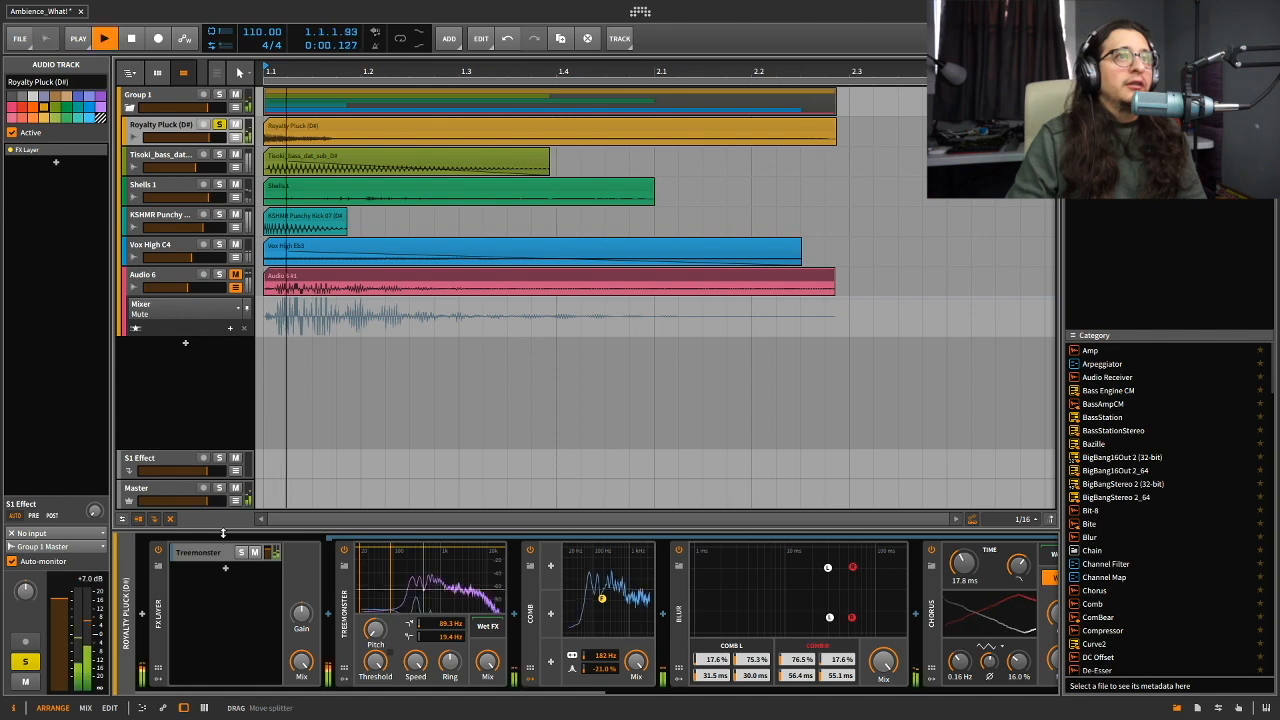
pyautogui.click(126, 36)
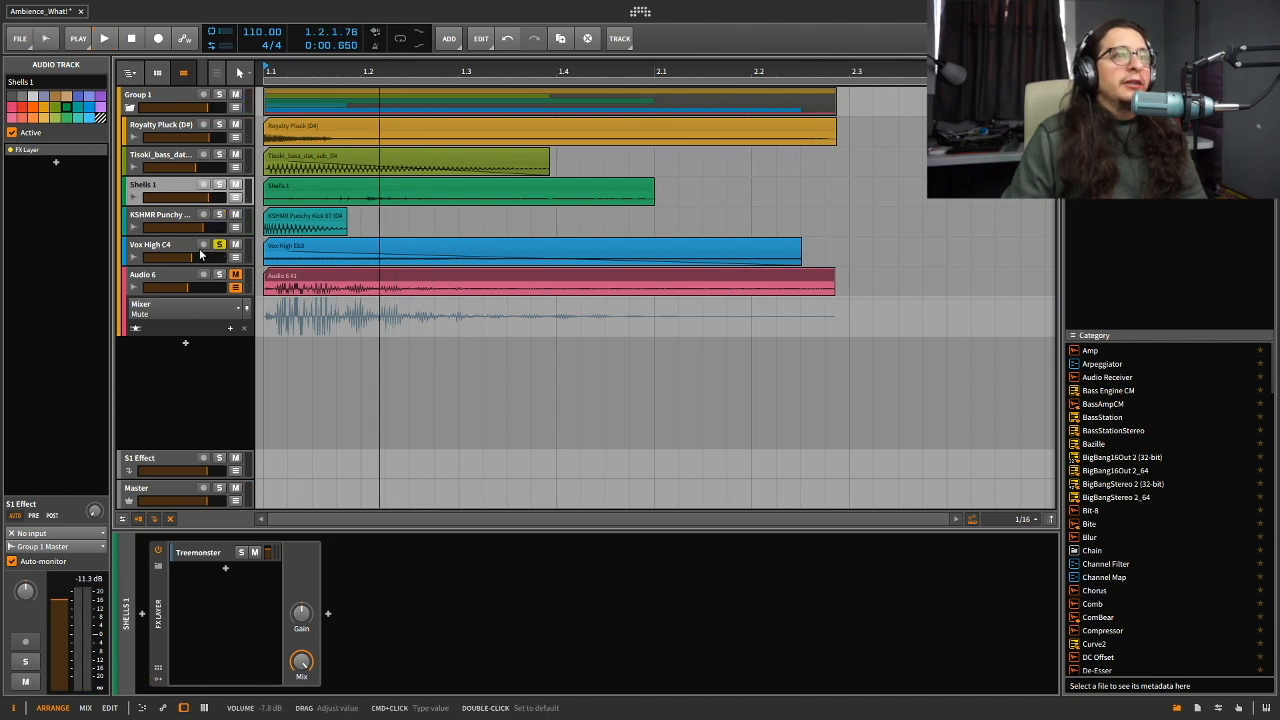
# Toggle solo on the Ven High C4 track to hear it alone
pyautogui.click(106, 38)
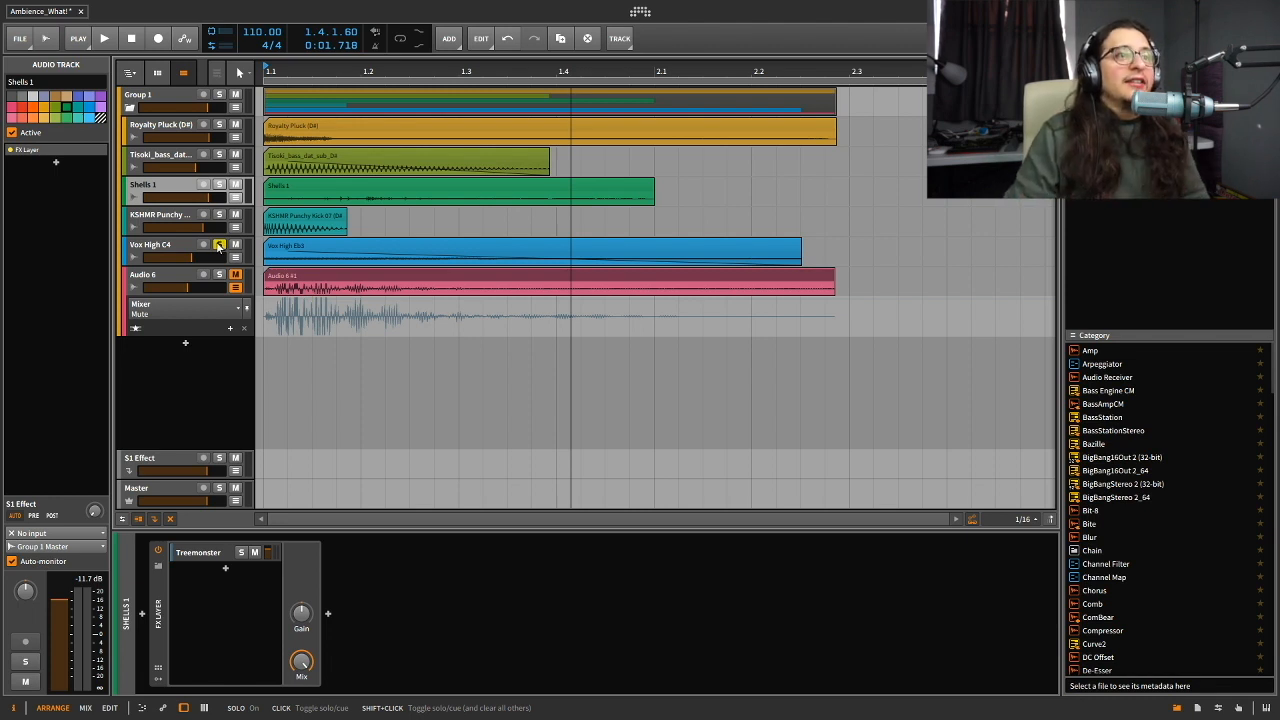
pyautogui.click(104, 38)
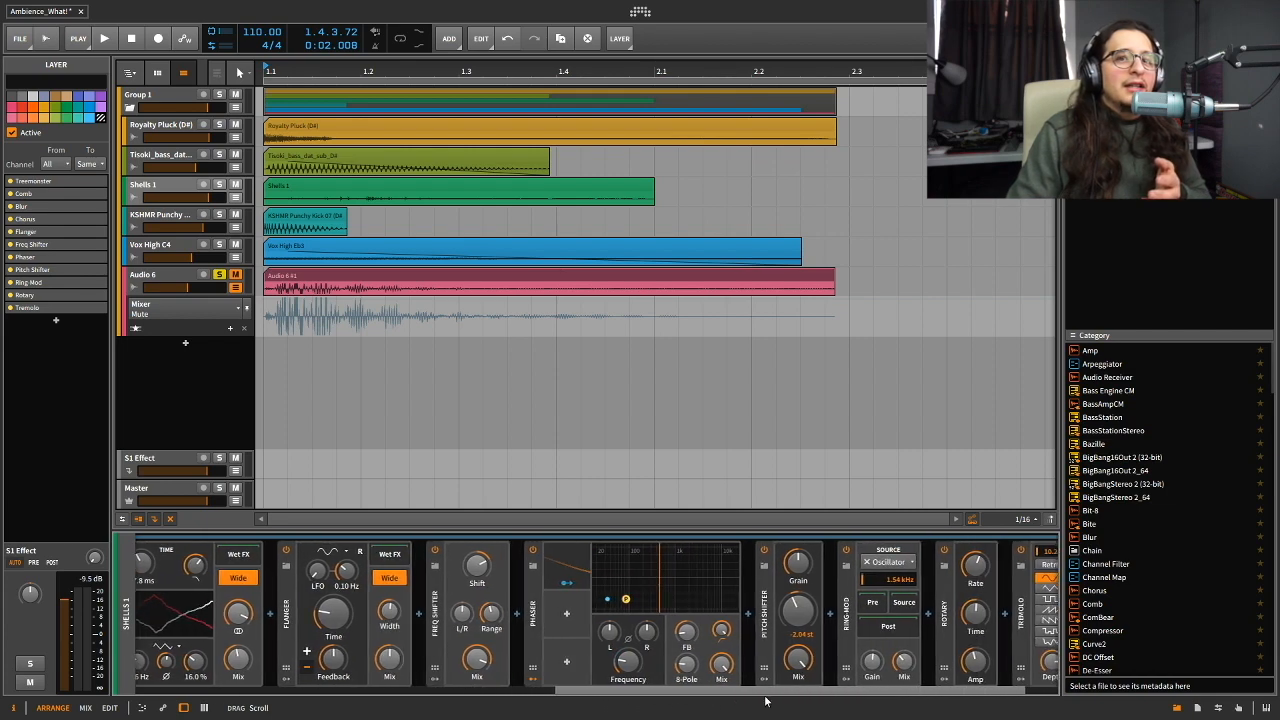
pyautogui.hscroll(3)
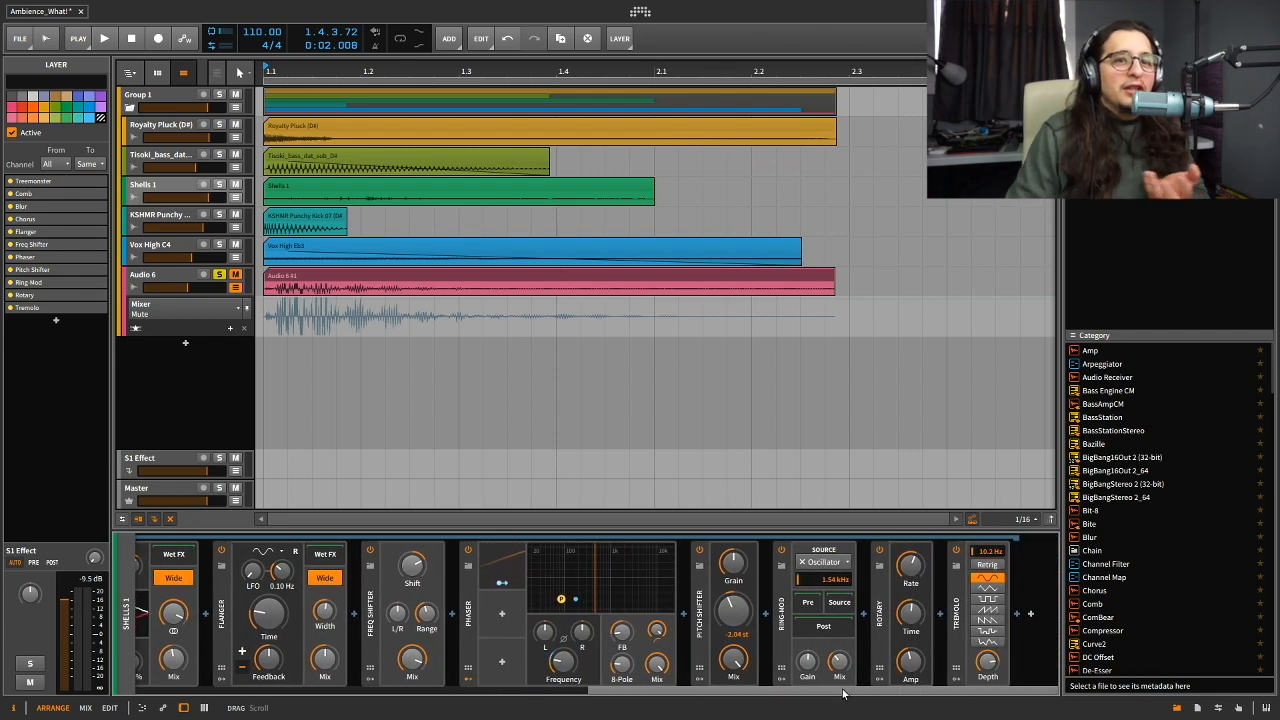